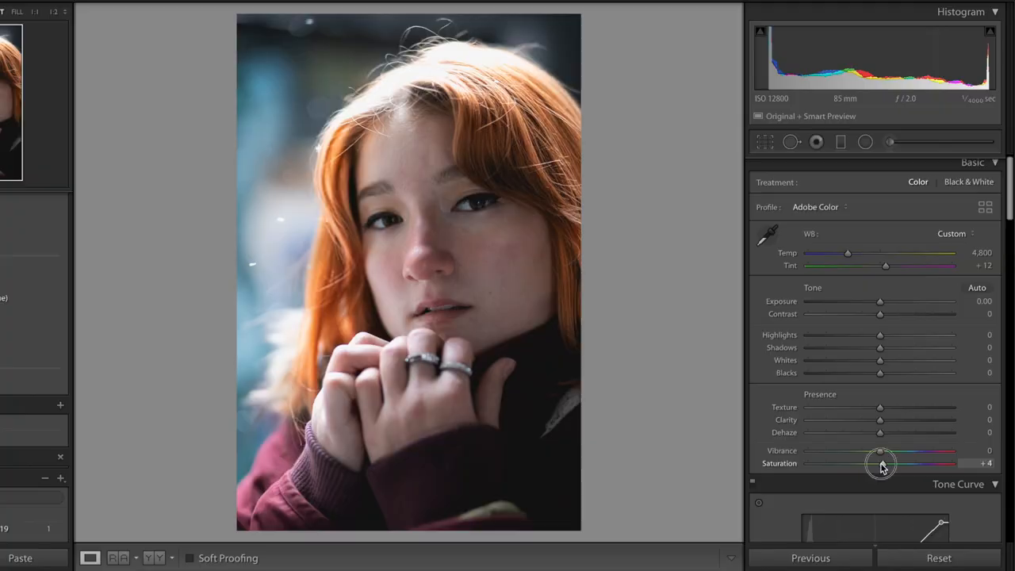
# Step: Try a strong saturation boost on the portrait, then return saturation to neutral
pyautogui.moveTo(881, 463); pyautogui.dragTo(929, 463)
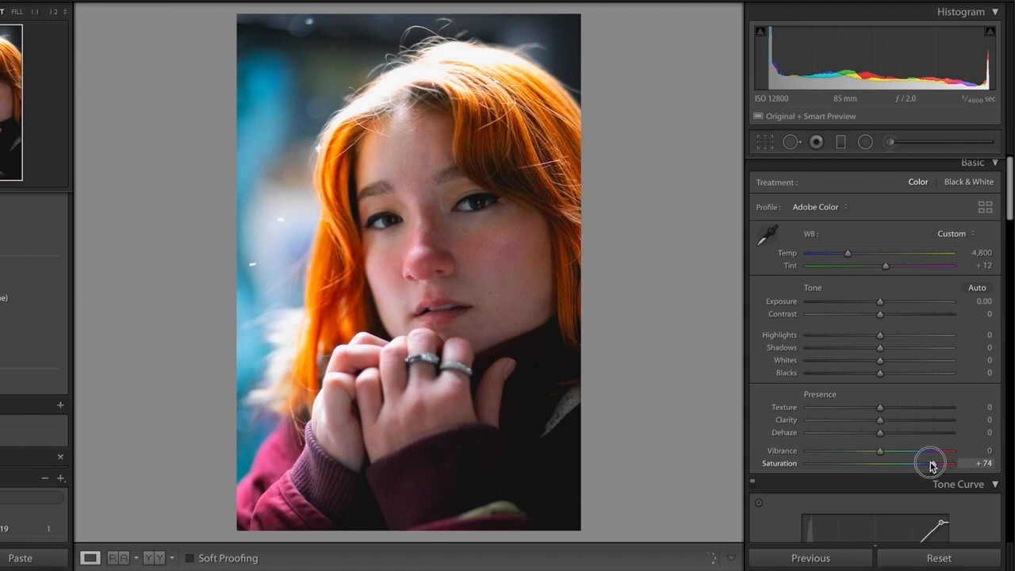
pyautogui.moveTo(929, 463); pyautogui.dragTo(942, 464)
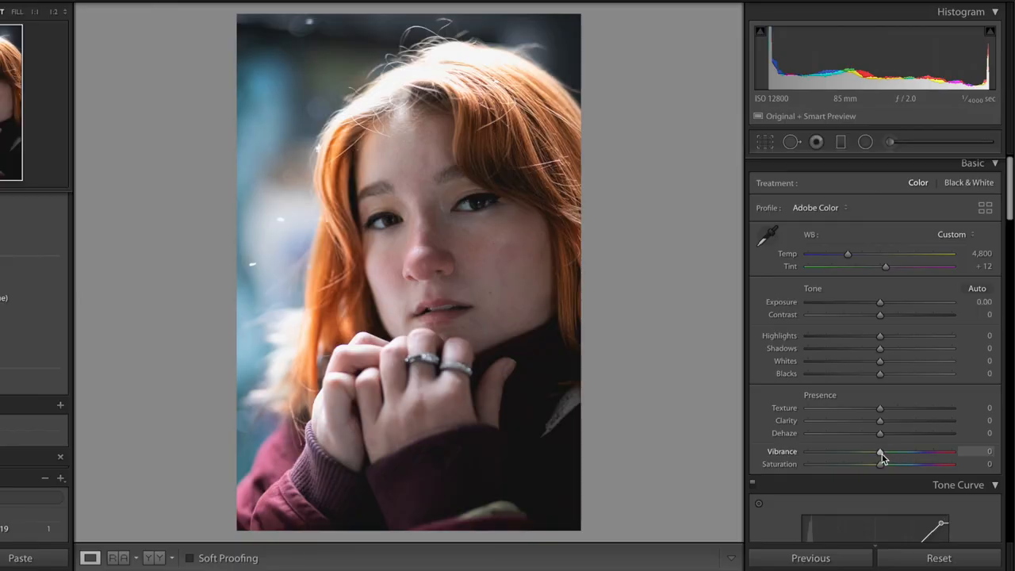
# Step: Raise the portrait's vibrance to about +50 so the background colours pop
pyautogui.moveTo(879, 452); pyautogui.dragTo(917, 452)
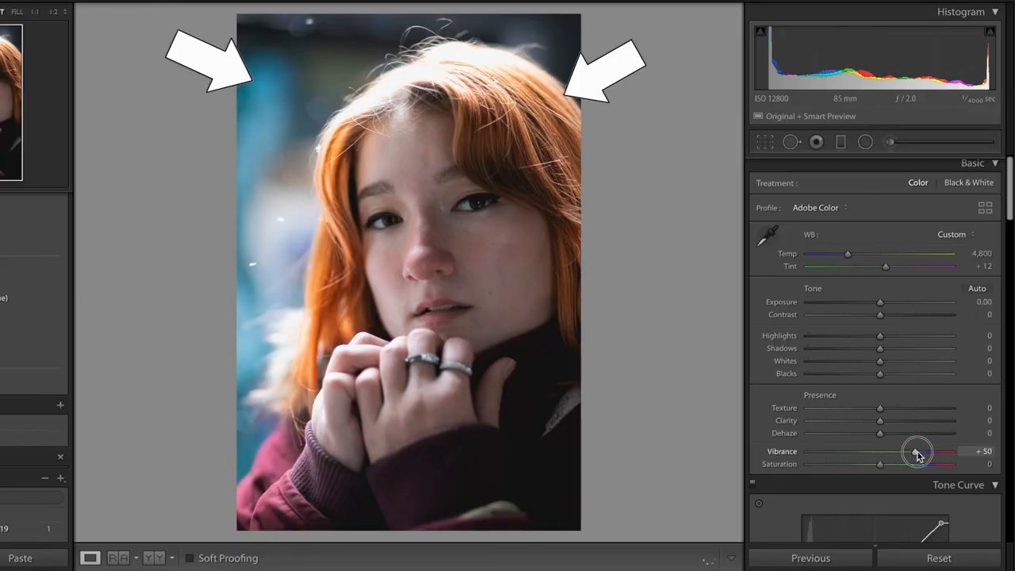
pyautogui.moveTo(917, 453); pyautogui.dragTo(933, 453)
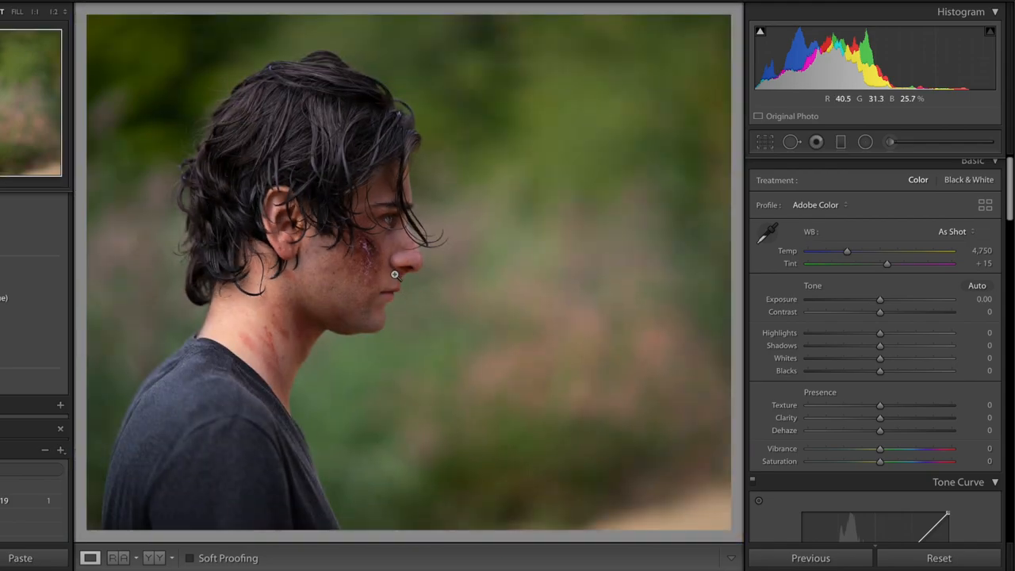
# Step: Push the forest portrait's vibrance to about +84 and lower saturation to -20 for natural skin
pyautogui.moveTo(879, 447); pyautogui.dragTo(917, 448)
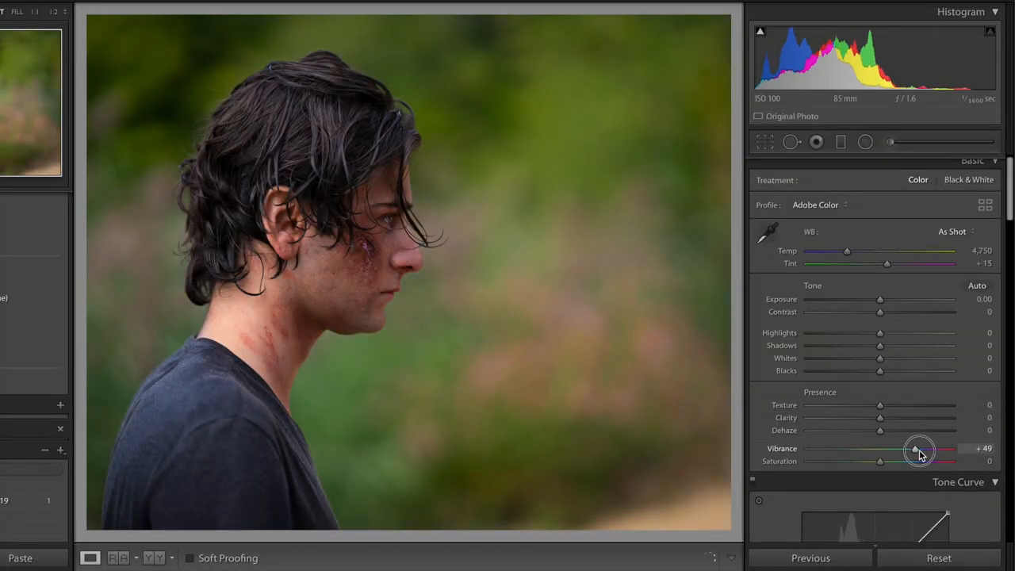
pyautogui.moveTo(914, 450); pyautogui.dragTo(933, 450)
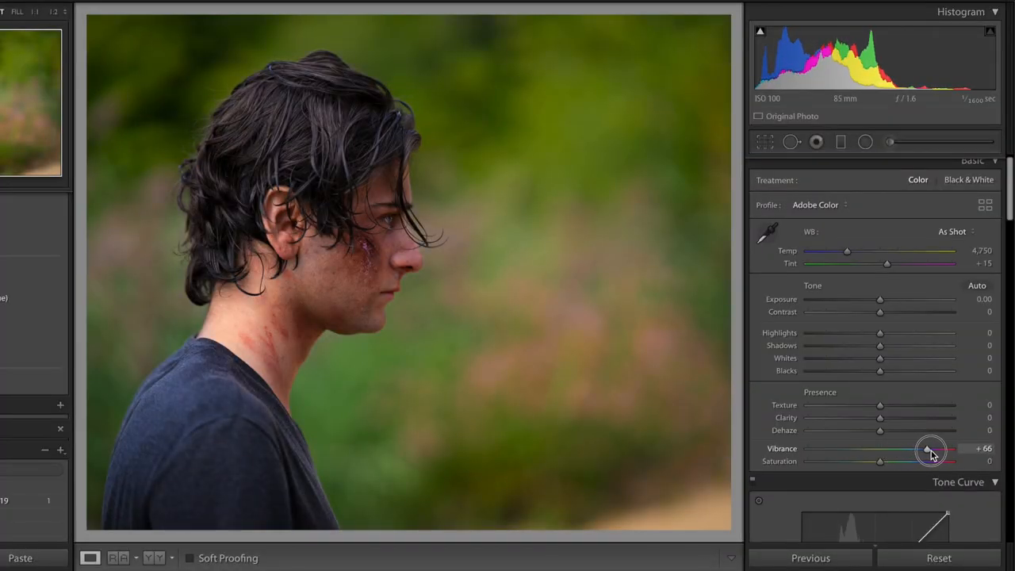
pyautogui.moveTo(933, 451); pyautogui.dragTo(943, 444)
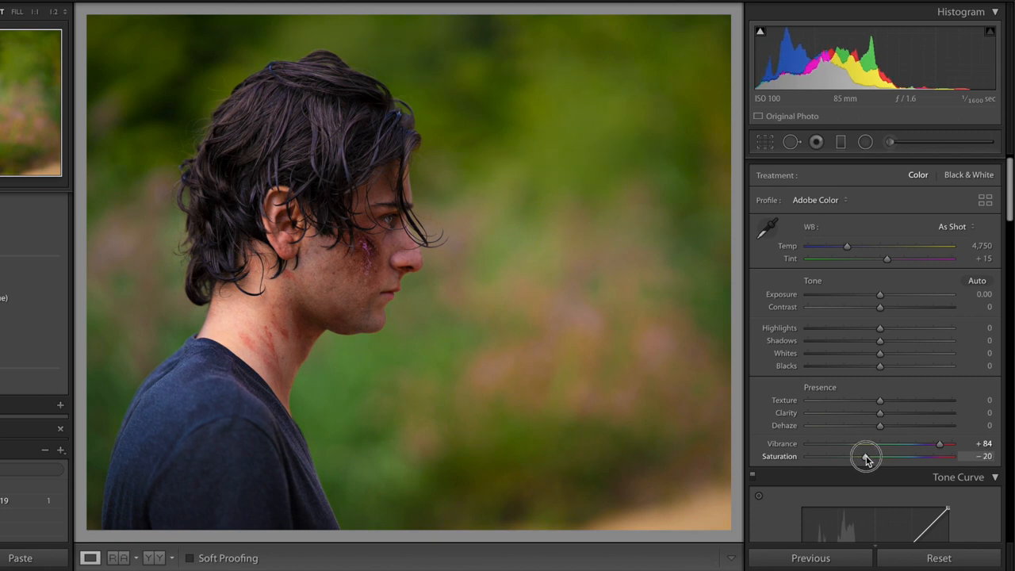
pyautogui.moveTo(873, 457); pyautogui.dragTo(865, 456)
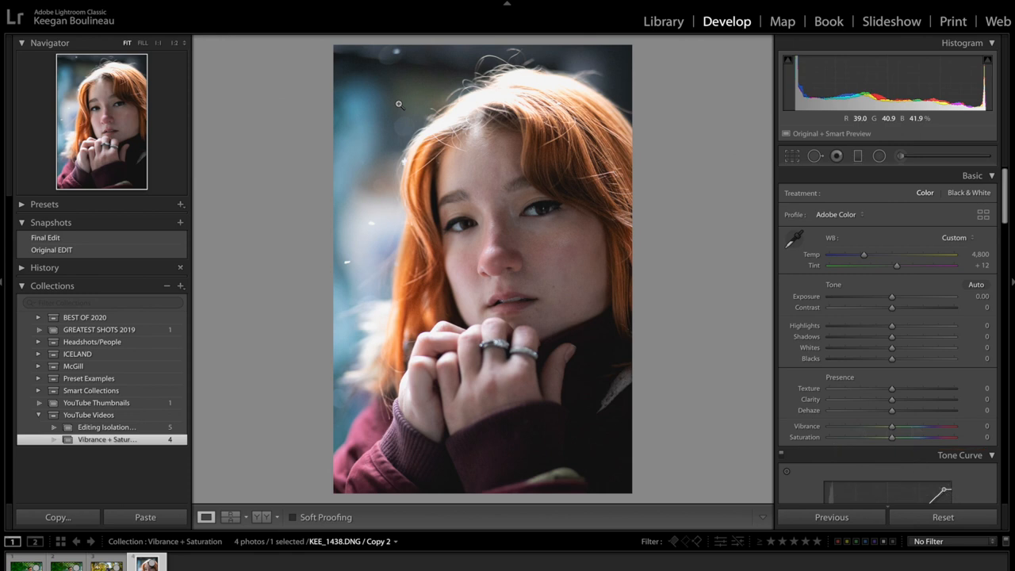
pyautogui.moveTo(371, 121)
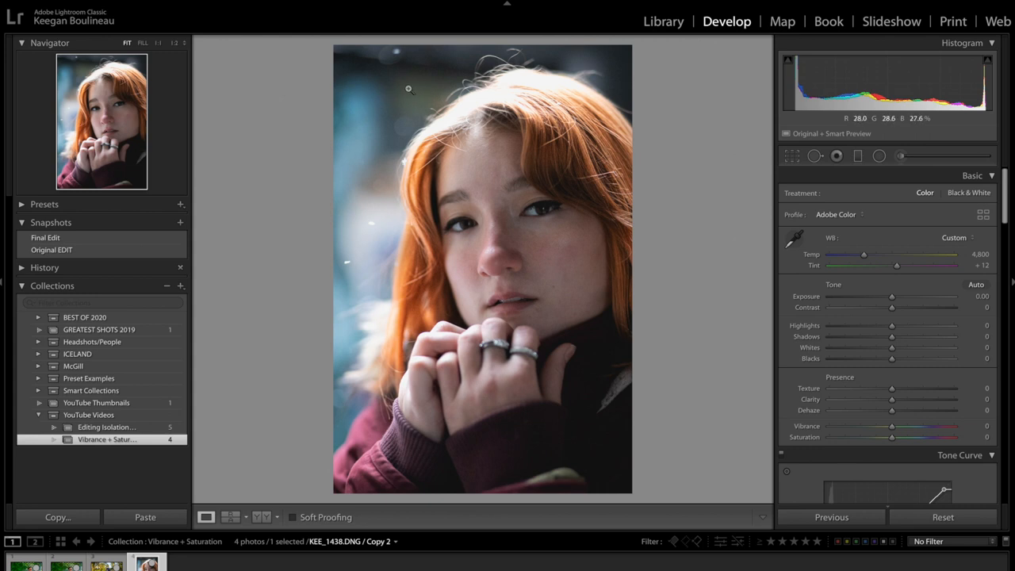
pyautogui.moveTo(553, 117)
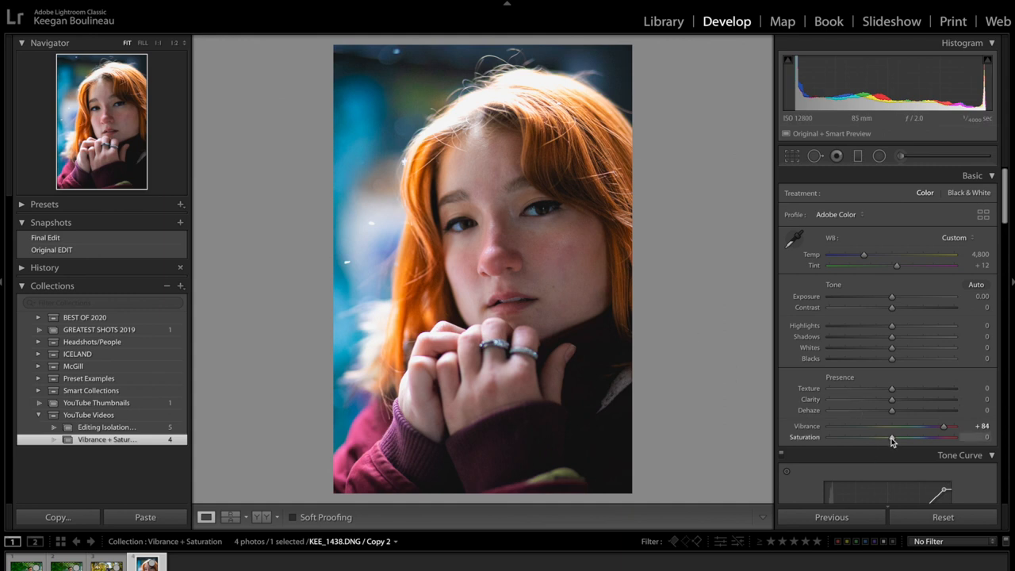
# Step: Pull the portrait copy's saturation down to about -17 alongside its +84 vibrance
pyautogui.moveTo(892, 438); pyautogui.dragTo(881, 438)
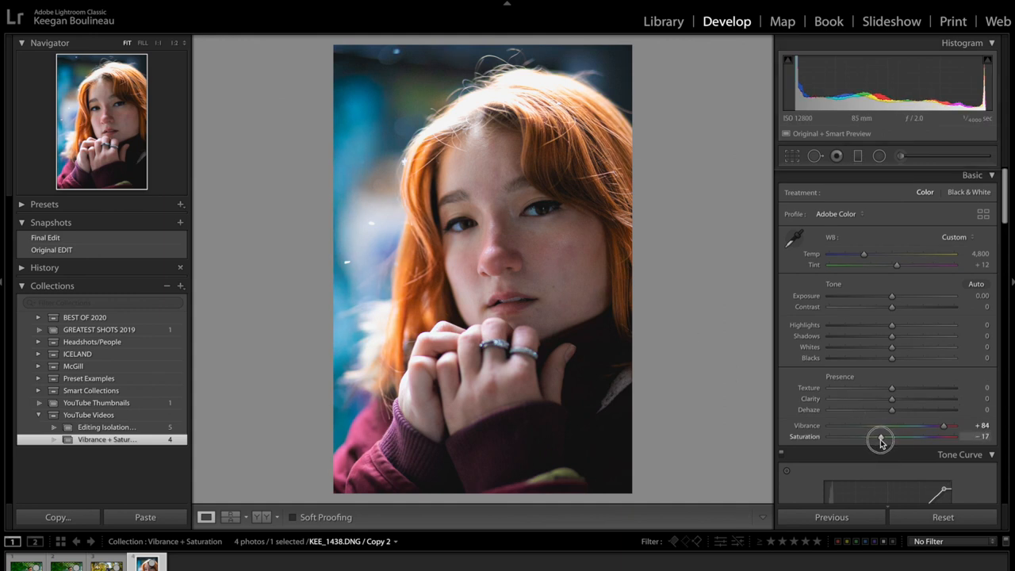
pyautogui.moveTo(886, 438); pyautogui.dragTo(881, 438)
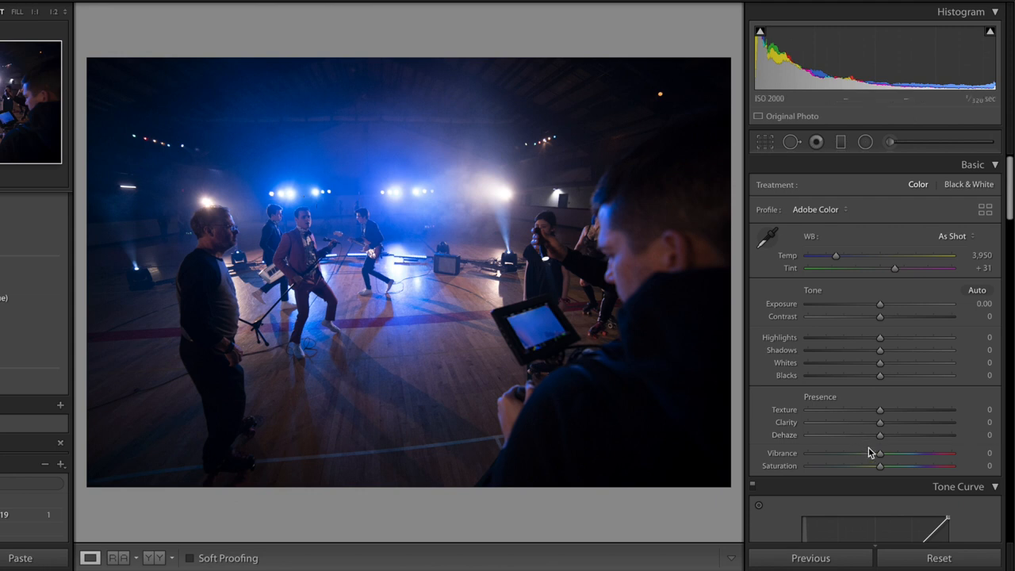
# Step: Experiment with the stage photo's vibrance, settling it at about -34
pyautogui.moveTo(879, 454); pyautogui.dragTo(924, 454)
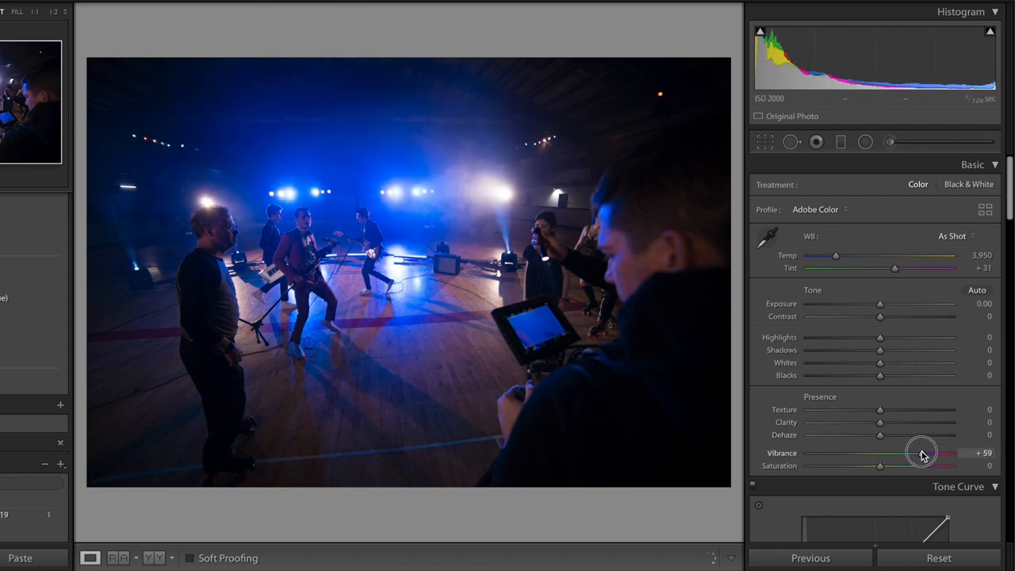
pyautogui.moveTo(923, 454); pyautogui.dragTo(935, 454)
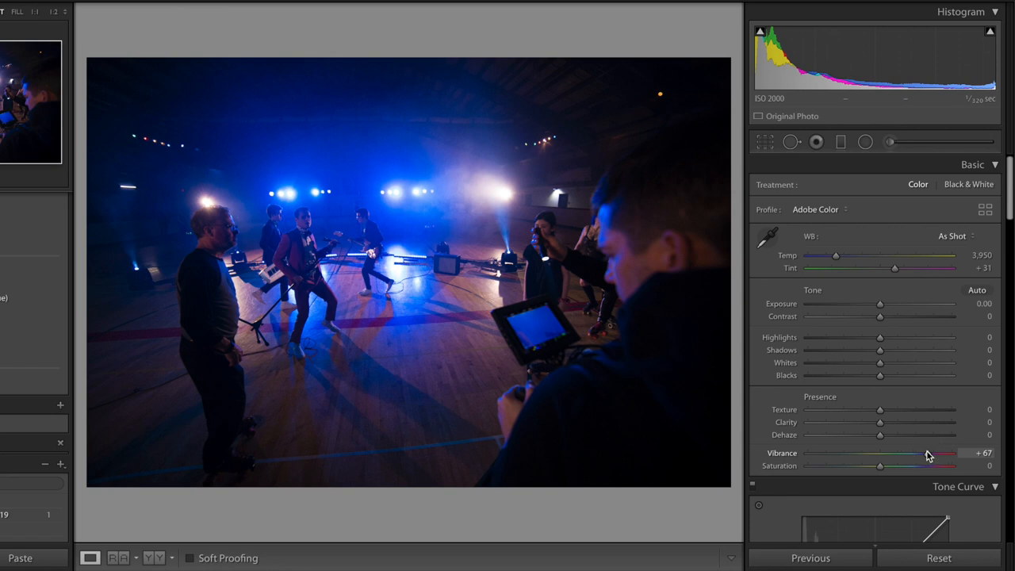
pyautogui.moveTo(934, 457); pyautogui.dragTo(879, 457)
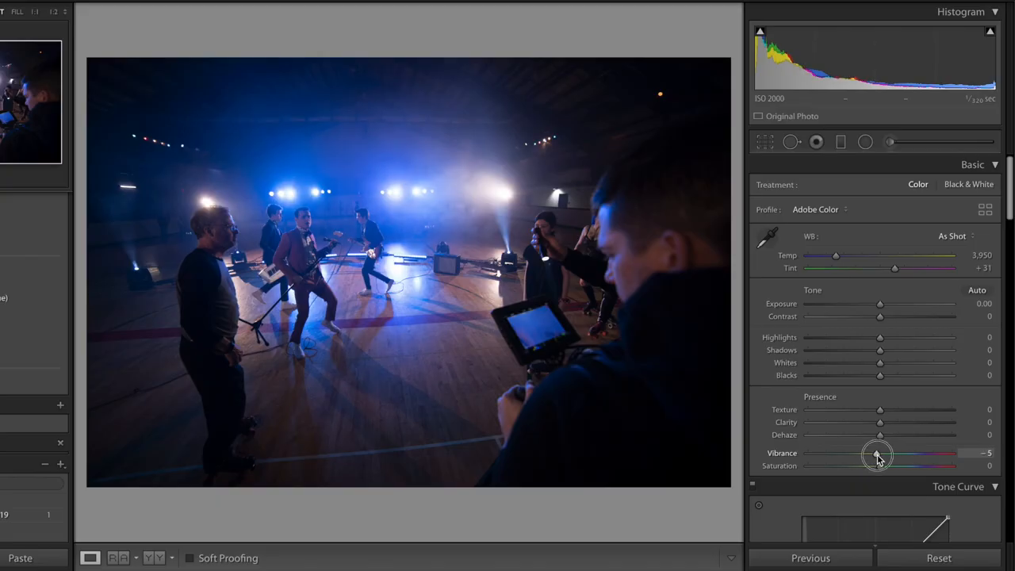
pyautogui.moveTo(879, 454); pyautogui.dragTo(861, 457)
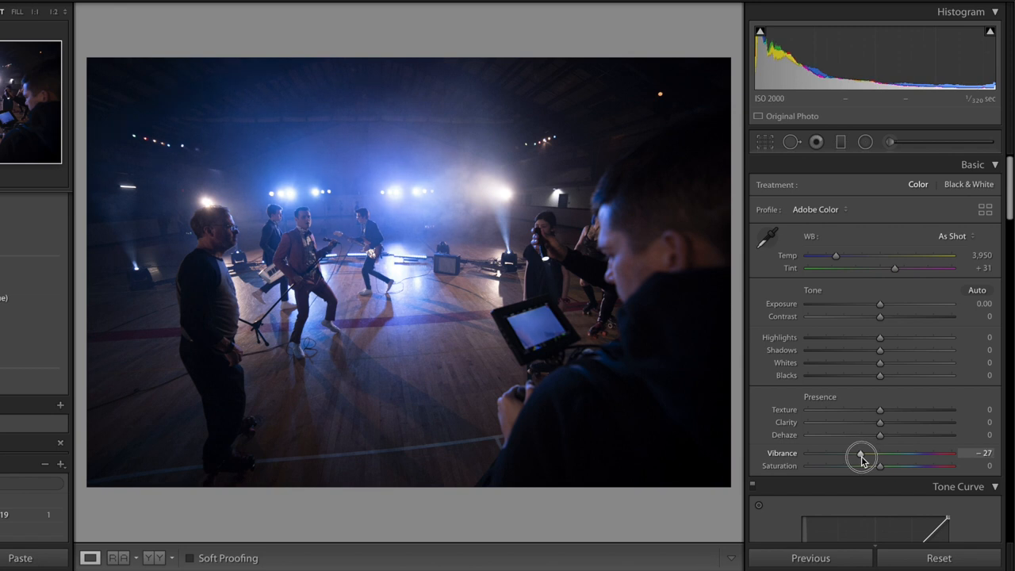
pyautogui.moveTo(881, 467); pyautogui.dragTo(886, 466)
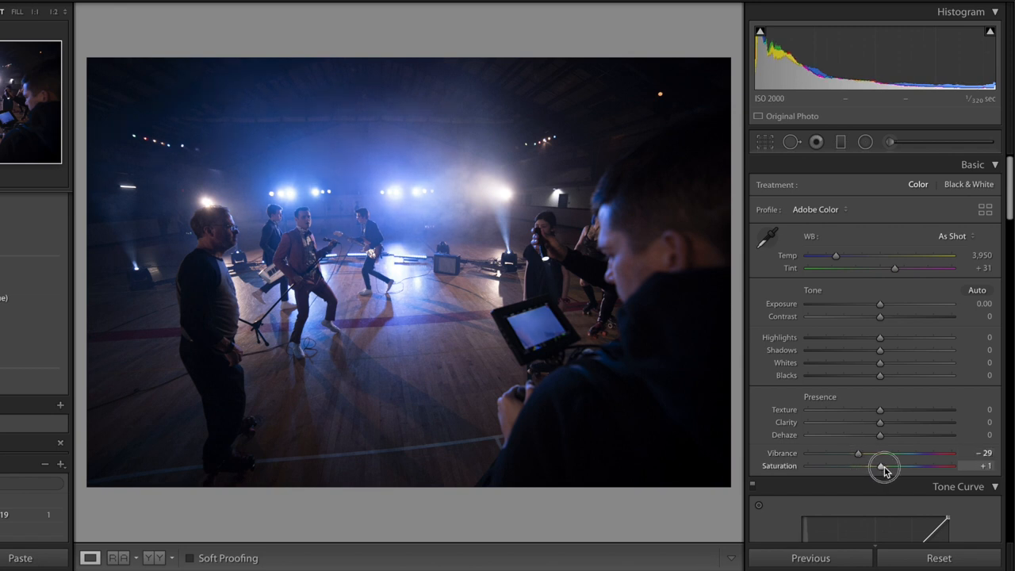
# Step: Raise the stage photo's saturation to about +41 and lift the shadows slightly
pyautogui.moveTo(885, 467); pyautogui.dragTo(906, 467)
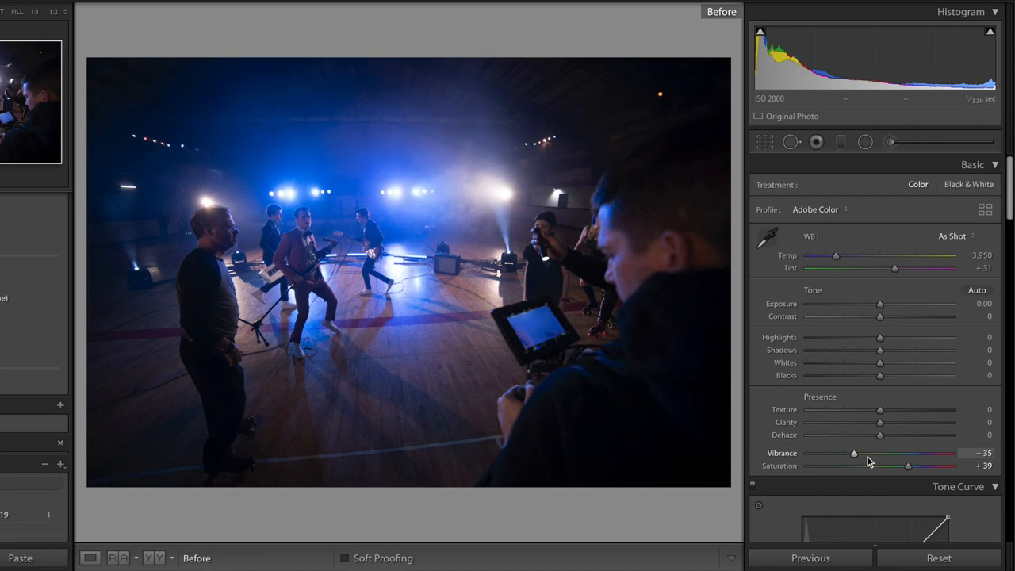
pyautogui.moveTo(908, 467); pyautogui.dragTo(913, 466)
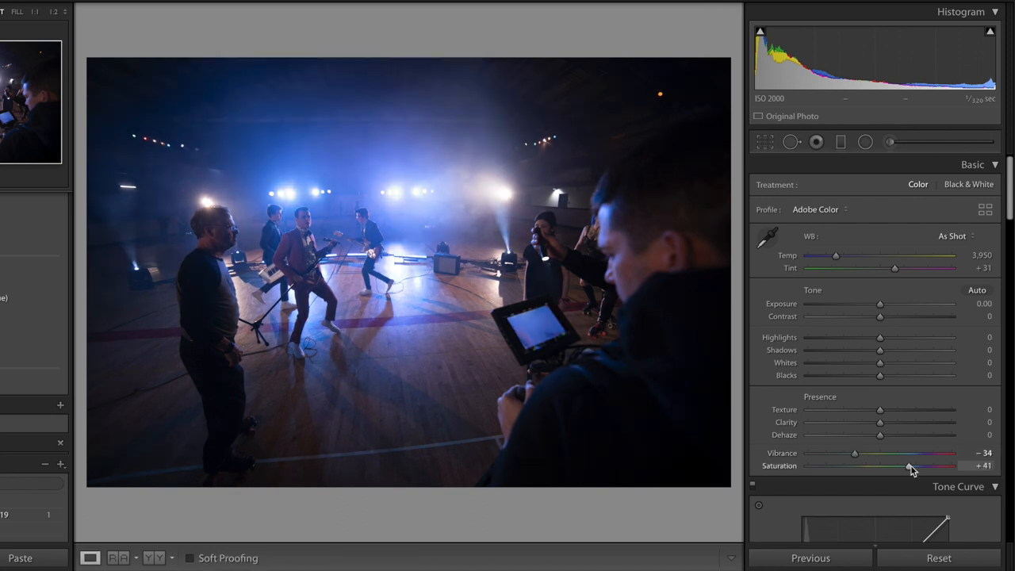
pyautogui.moveTo(879, 351); pyautogui.dragTo(885, 351)
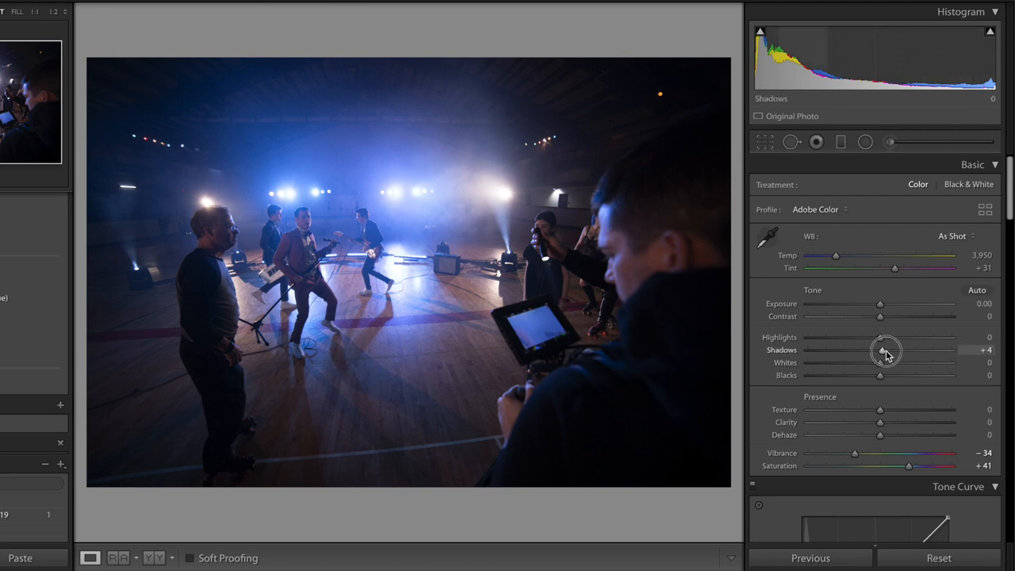